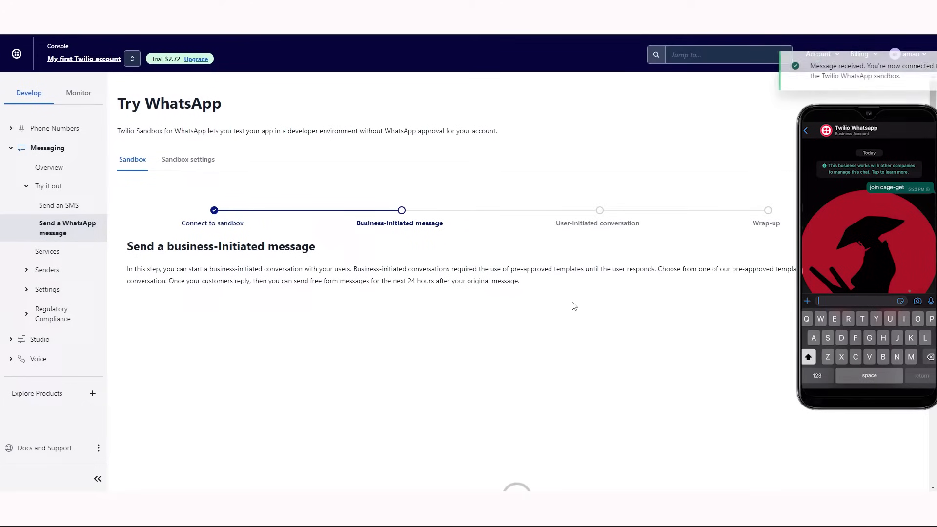
Return to the 'Ahoy, welcome to Twilio!' console home page
left_click(151, 345)
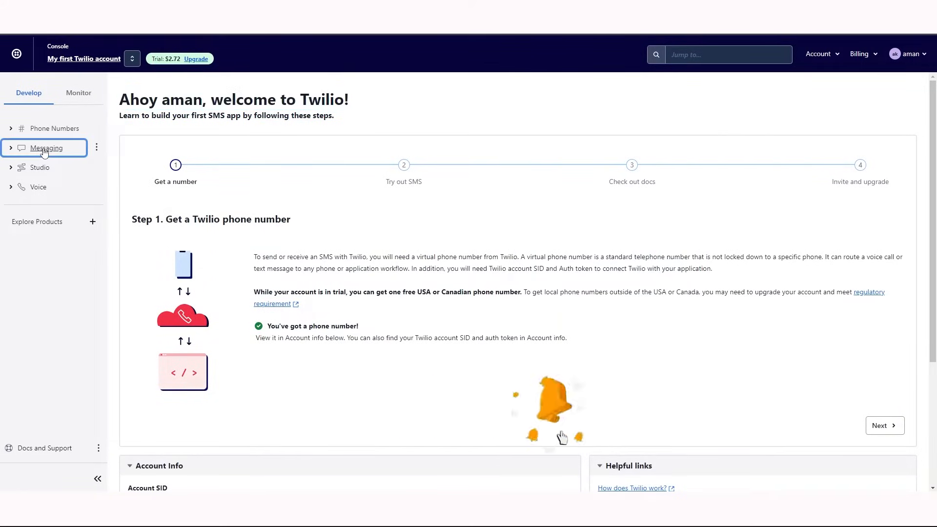
Open Messaging > Try it out > Send a WhatsApp message, accept the terms, and confirm activation
left_click(48, 147)
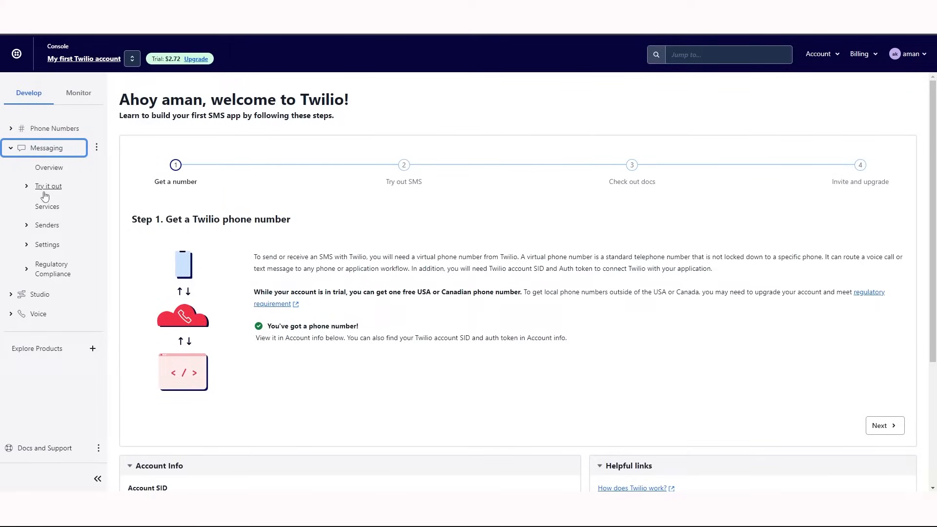
left_click(48, 186)
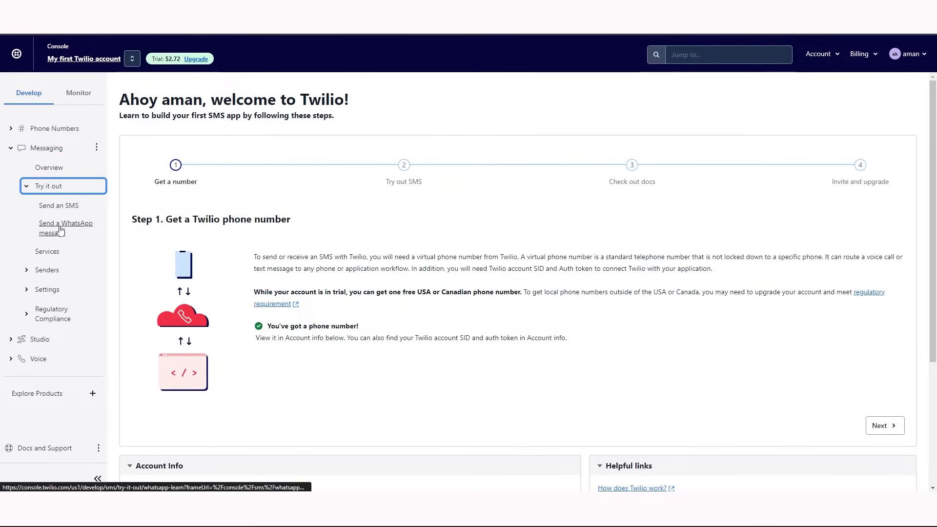
left_click(65, 228)
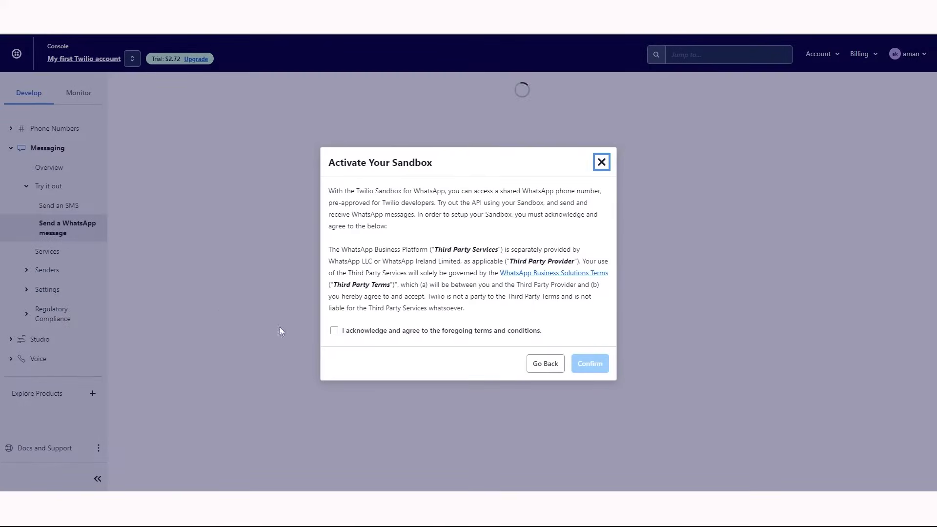
left_click(334, 330)
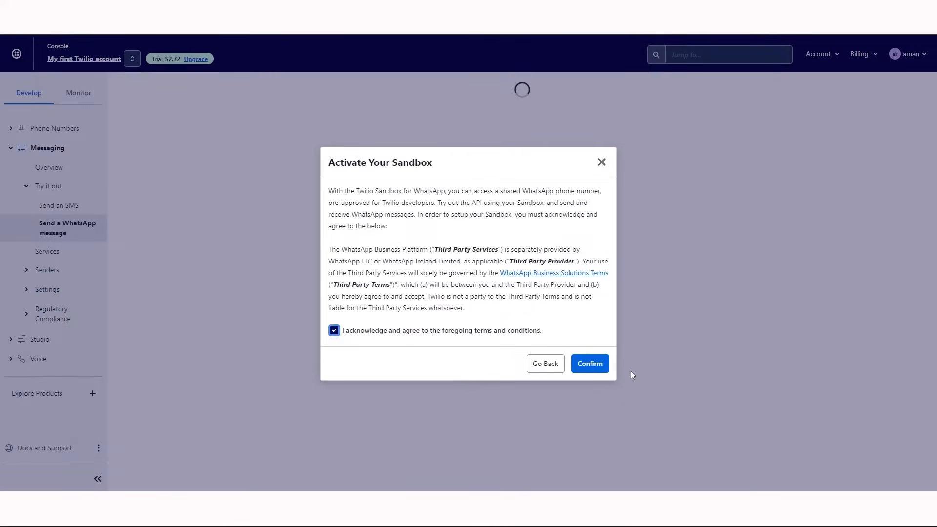
left_click(589, 363)
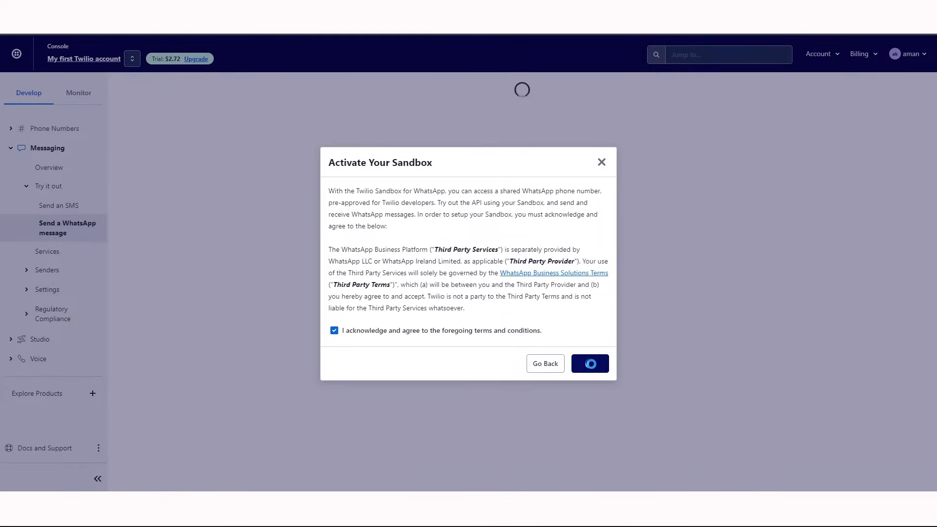
left_click(589, 363)
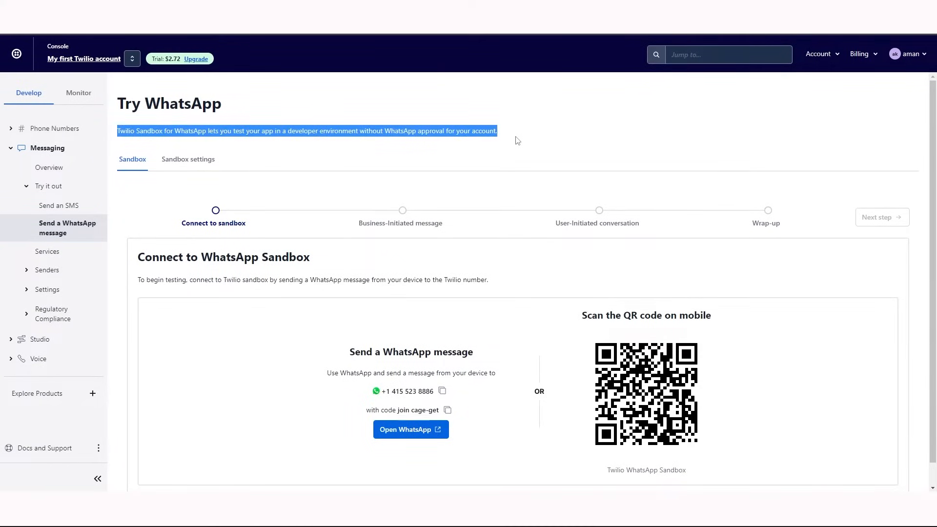
Scroll to the sandbox join step and advance toward the Business-Initiated message step
scroll("down", 3)
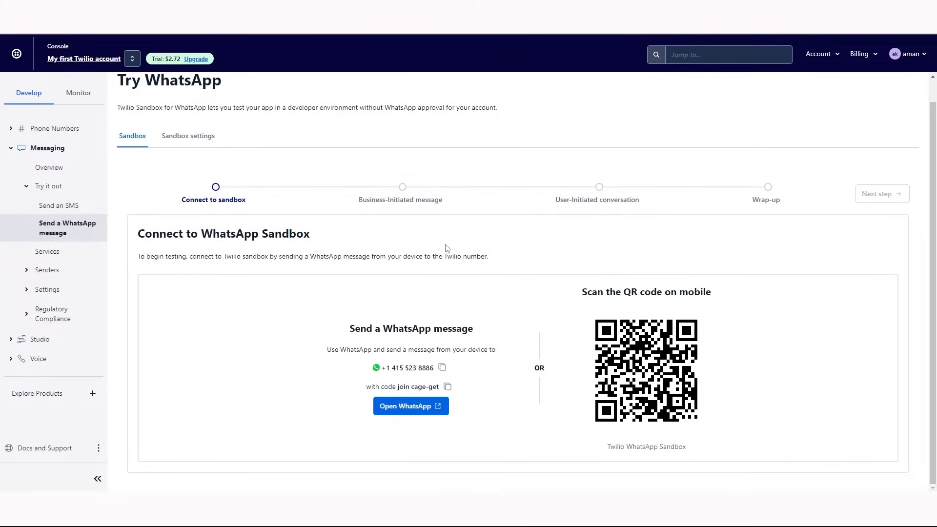
double_click(222, 233)
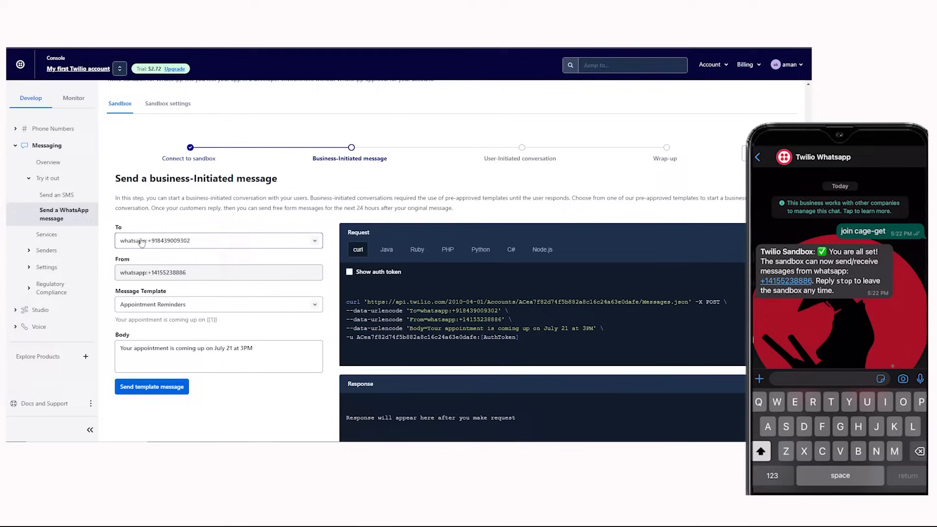
mouse_move(138, 272)
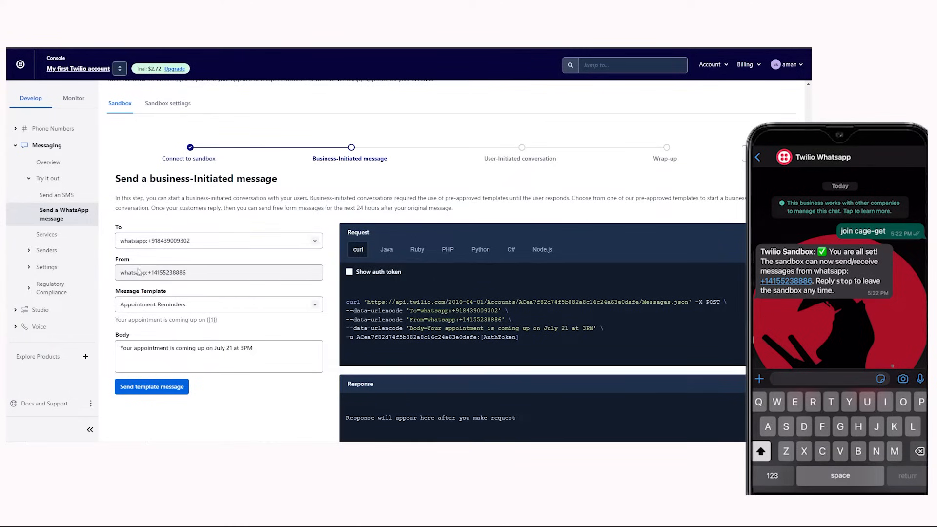
mouse_move(241, 299)
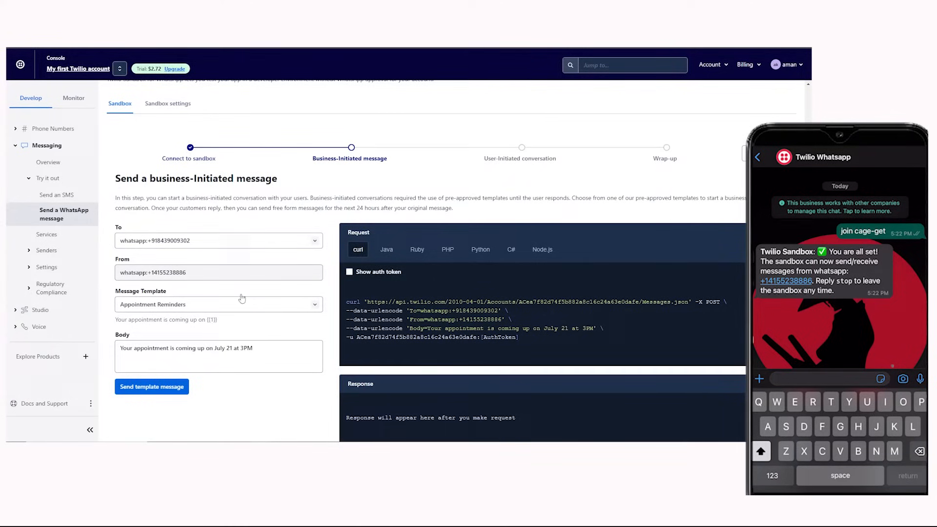
Preview Order Notifications, reselect Appointment Reminders, and send that template message to the phone
left_click(218, 304)
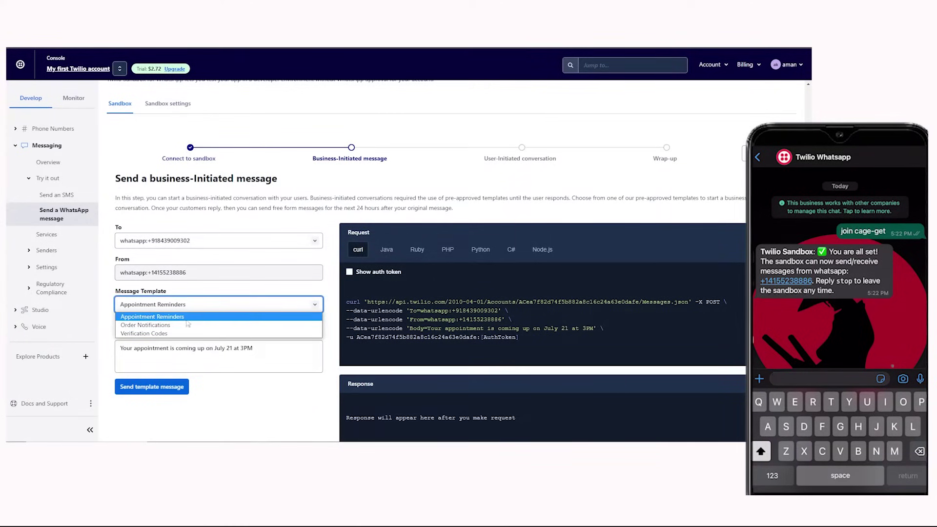
left_click(145, 324)
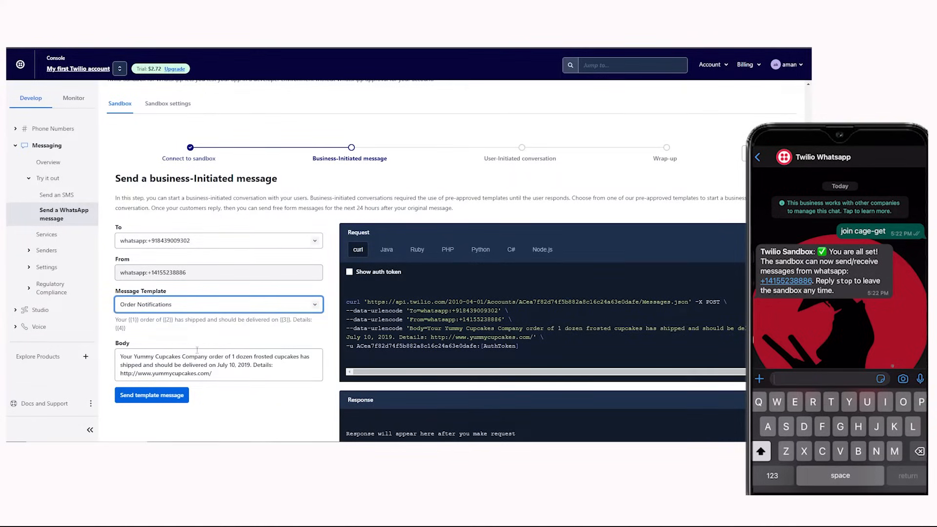
left_click(218, 304)
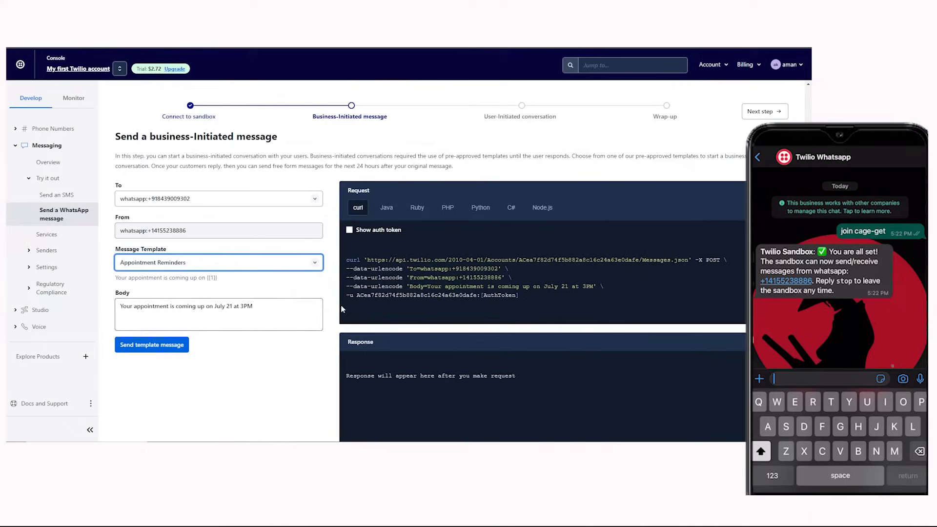
double_click(412, 259)
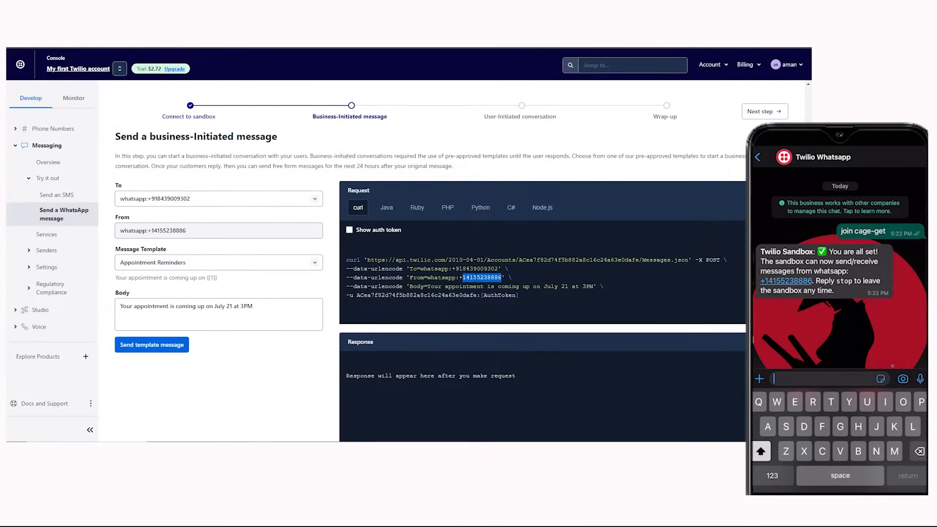
left_click(277, 314)
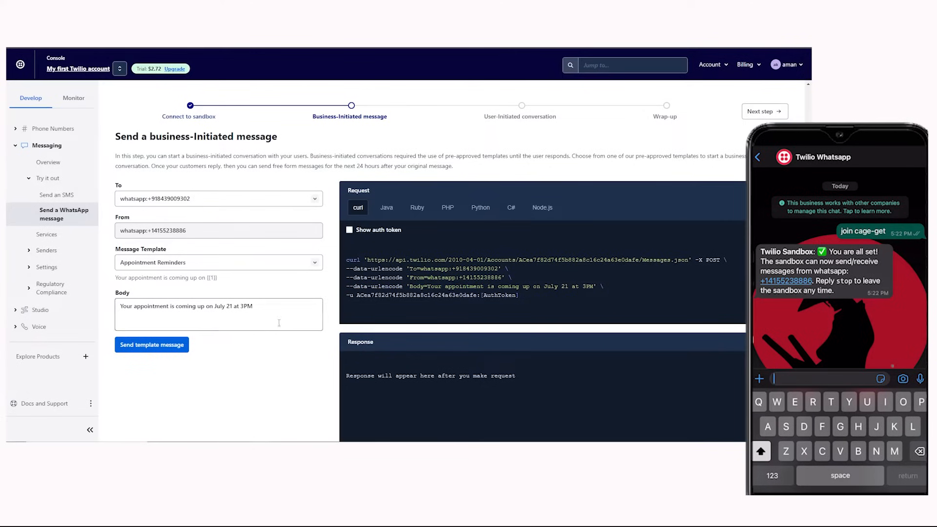
left_click(151, 345)
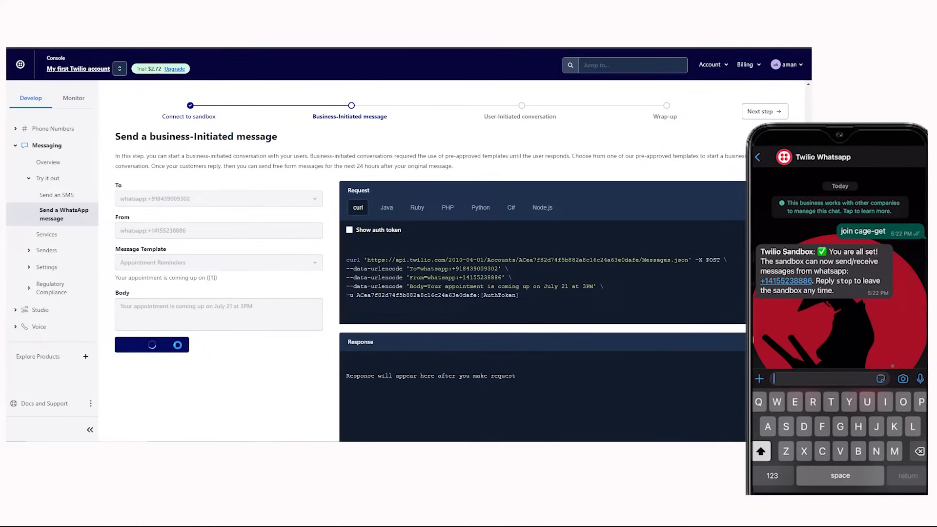
left_click(152, 345)
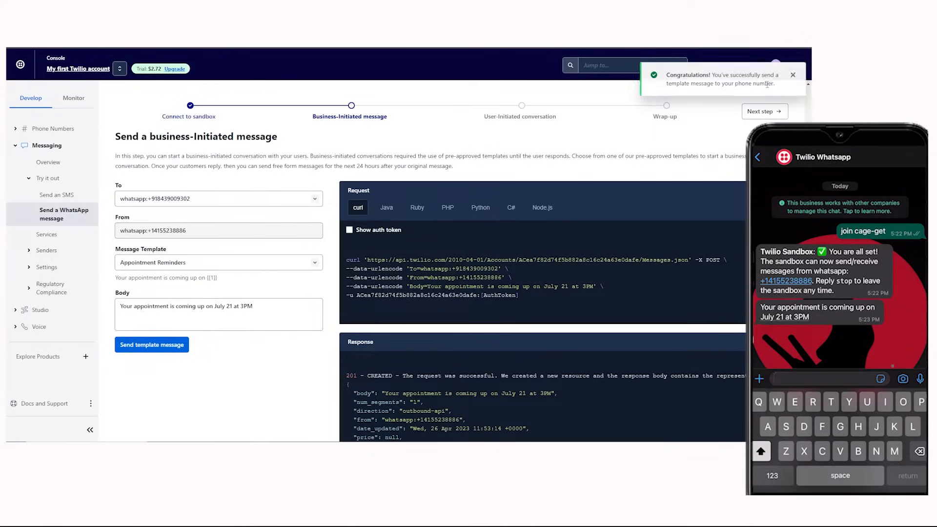
left_click(793, 74)
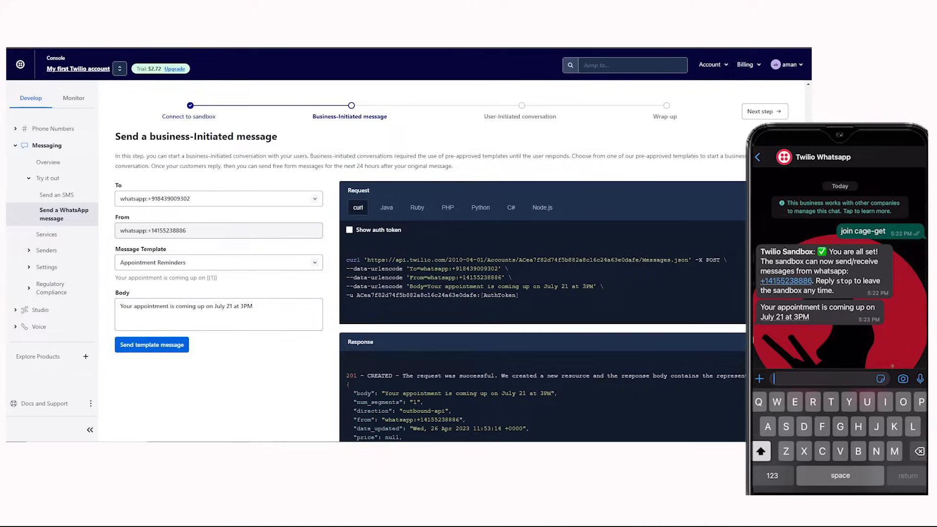
scroll("down", 3)
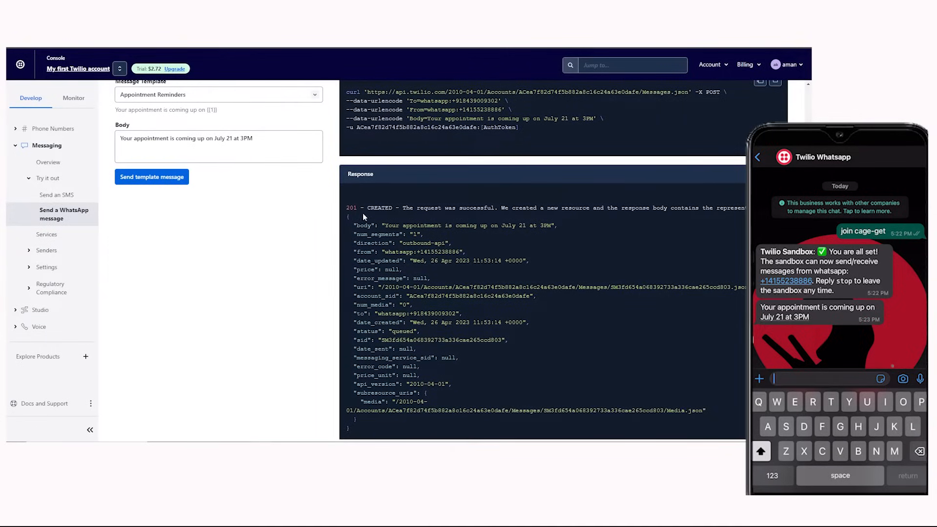
double_click(447, 207)
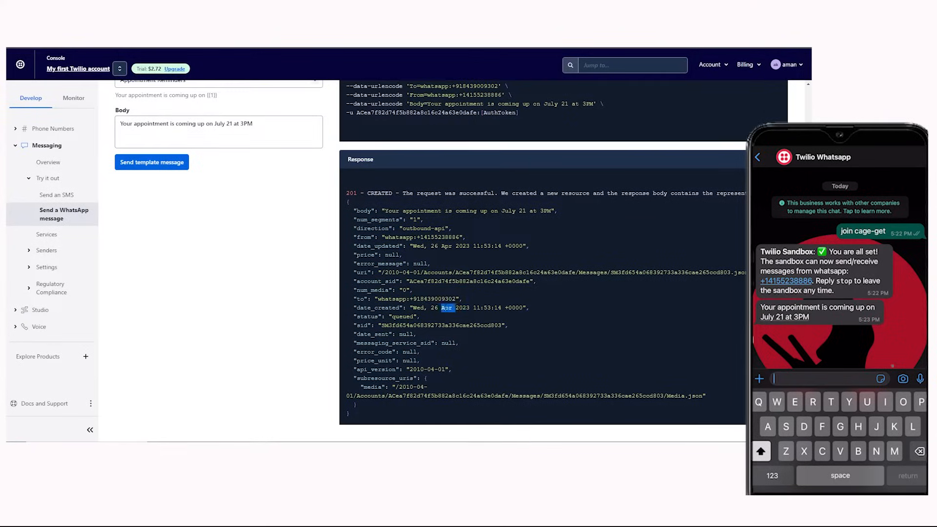
scroll("up", 3)
type("Hi, i need product su")
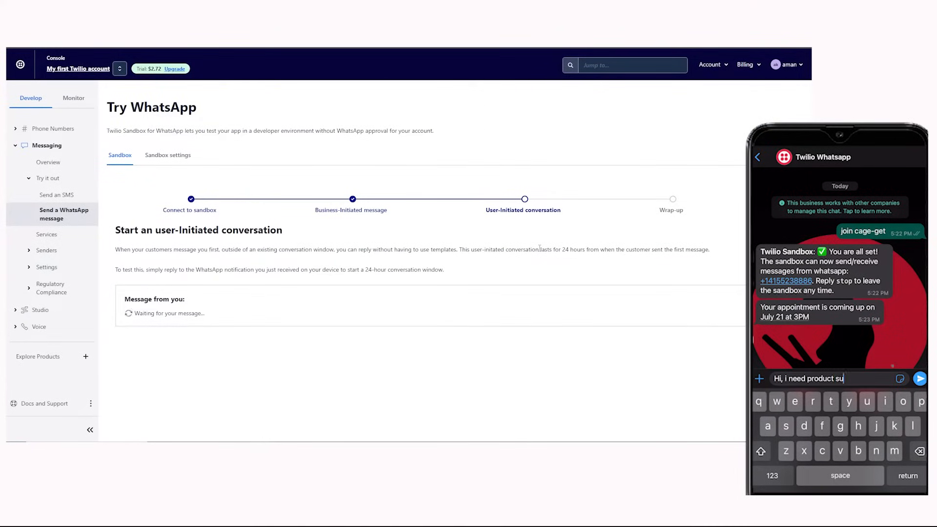
Advance to the User-Initiated conversation step and scroll down to the reply form
left_click(919, 378)
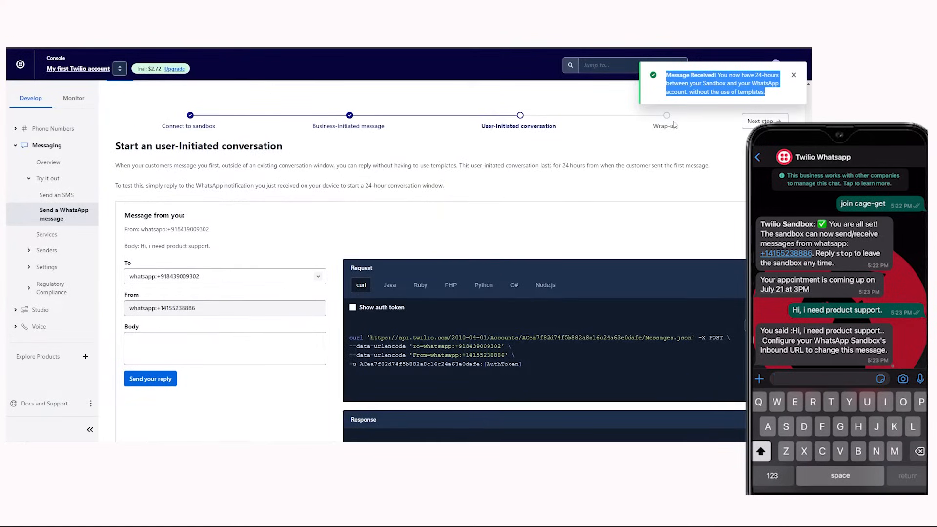
scroll("down", 3)
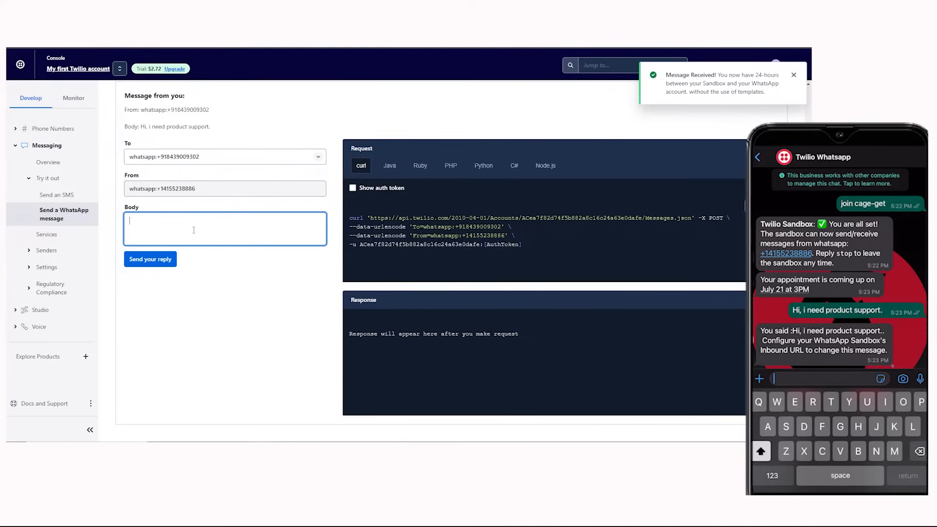
Send the reply 'Thanks for Reaching out! We'll glad to help you' and dismiss the notification
type("Thanks for Reaching out! We'll glad to help you.")
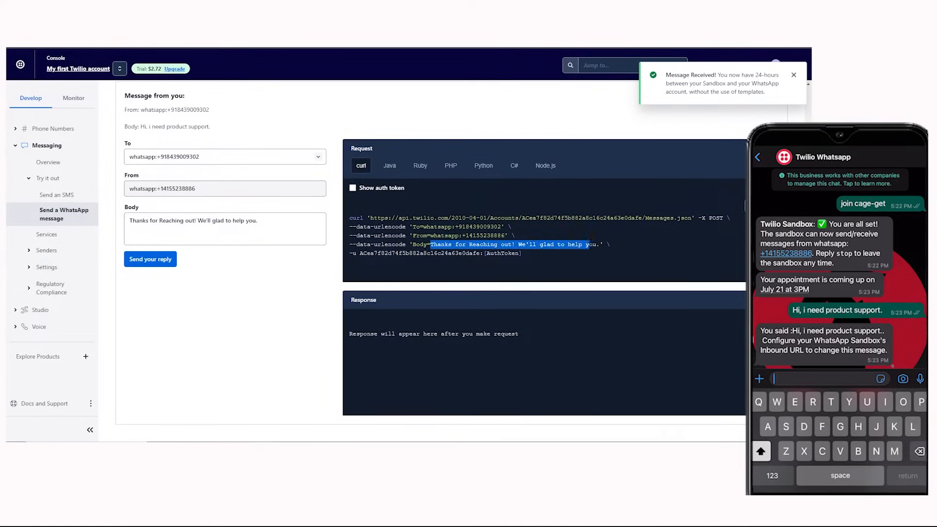
left_click(149, 259)
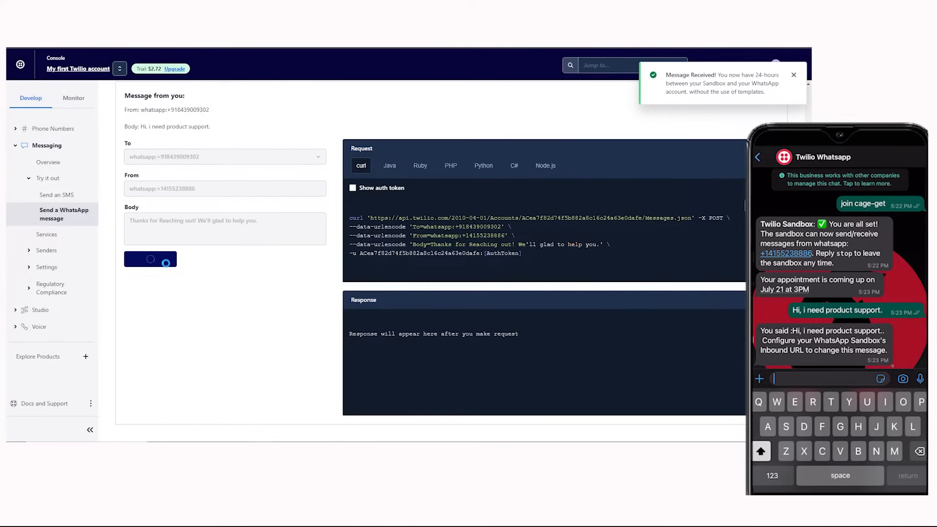
left_click(150, 258)
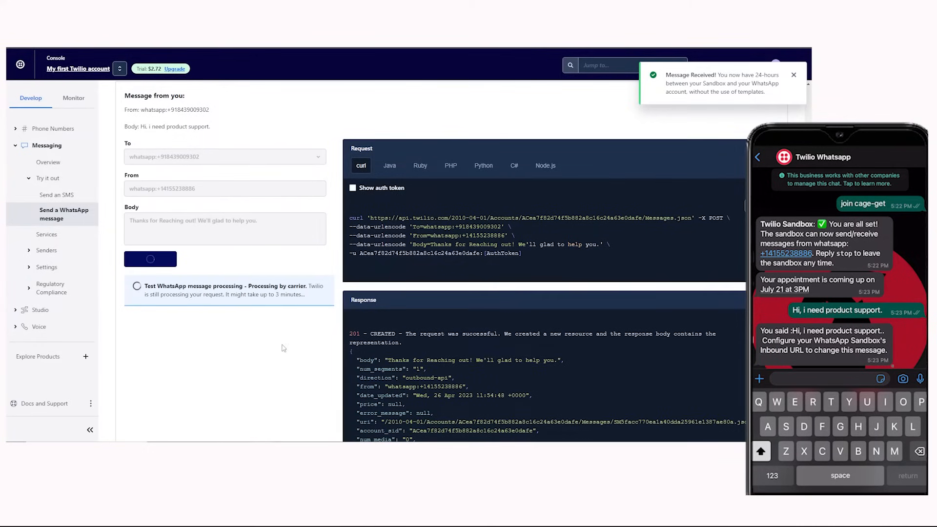
left_click(150, 259)
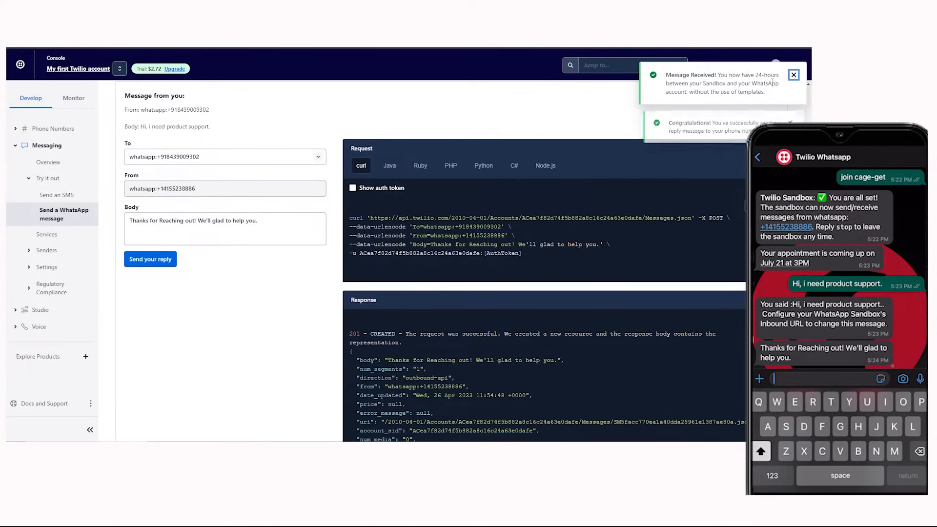
scroll("down", 3)
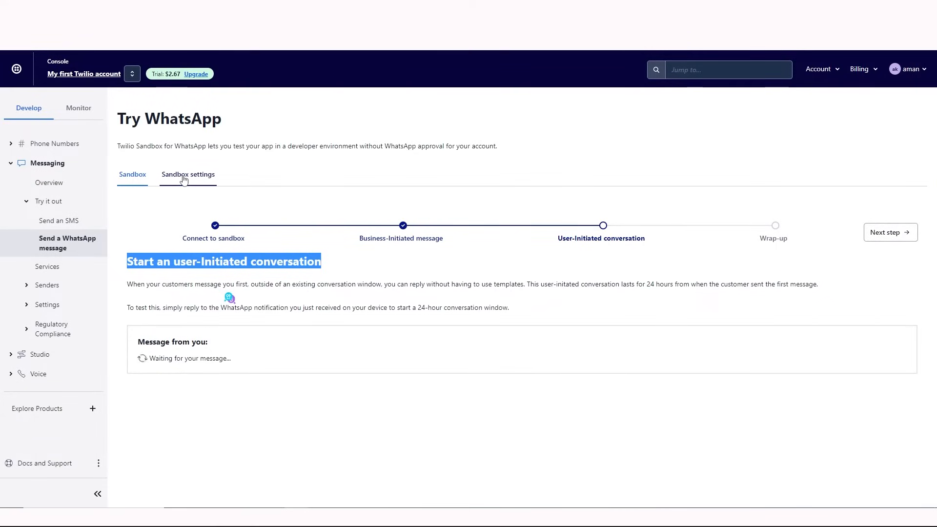
Open the Sandbox settings tab
left_click(188, 173)
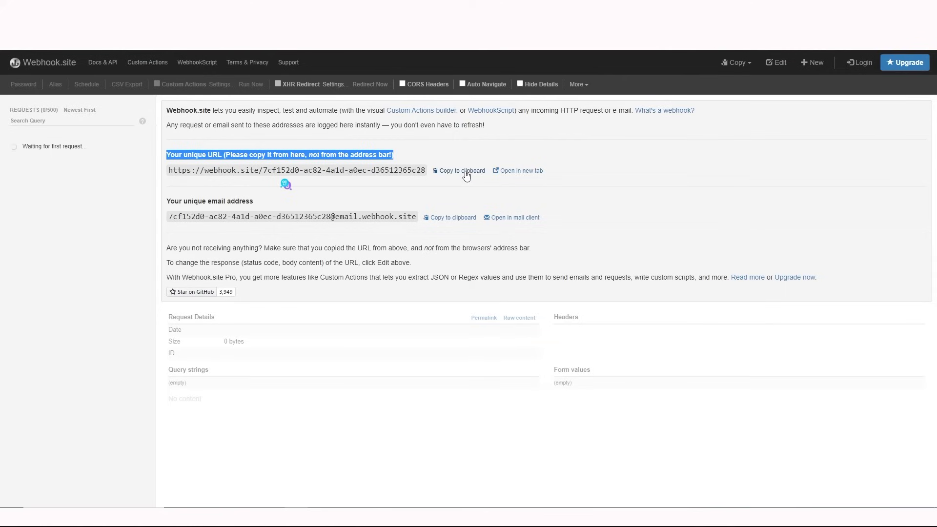
Copy the unique Webhook.site URL to the clipboard
left_click(461, 171)
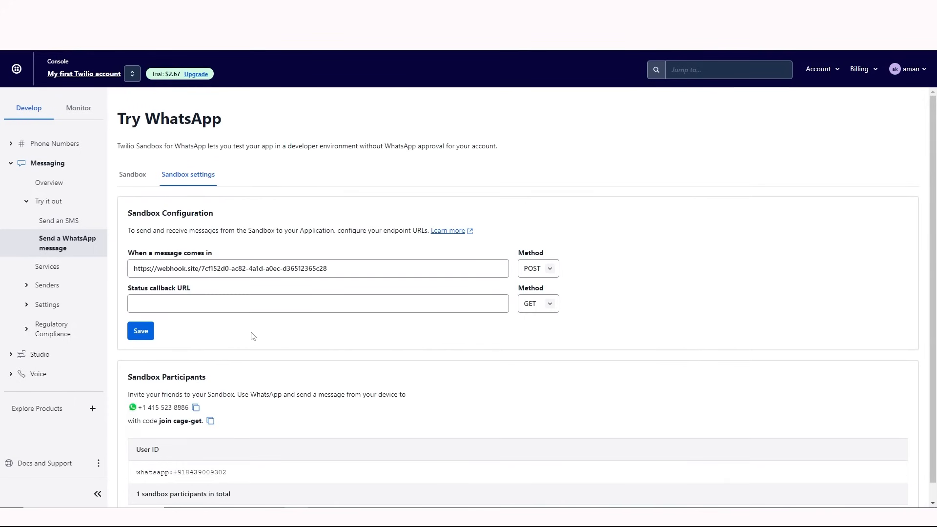
Save the sandbox configuration with the Webhook.site incoming-message URL
left_click(133, 174)
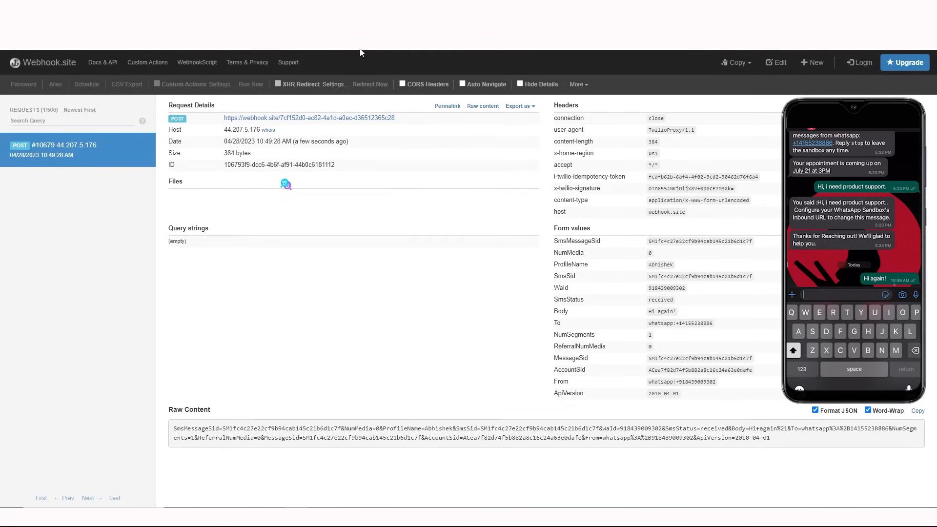
mouse_move(353, 228)
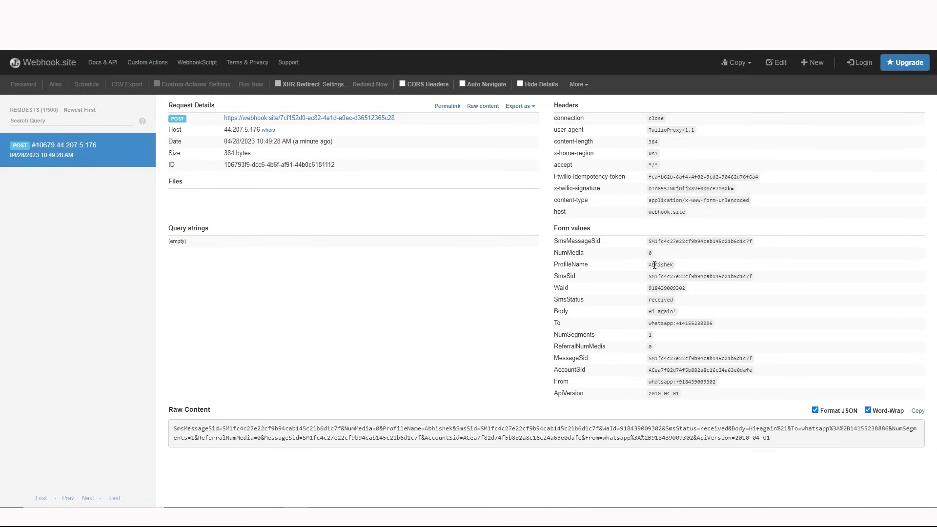
mouse_move(651, 290)
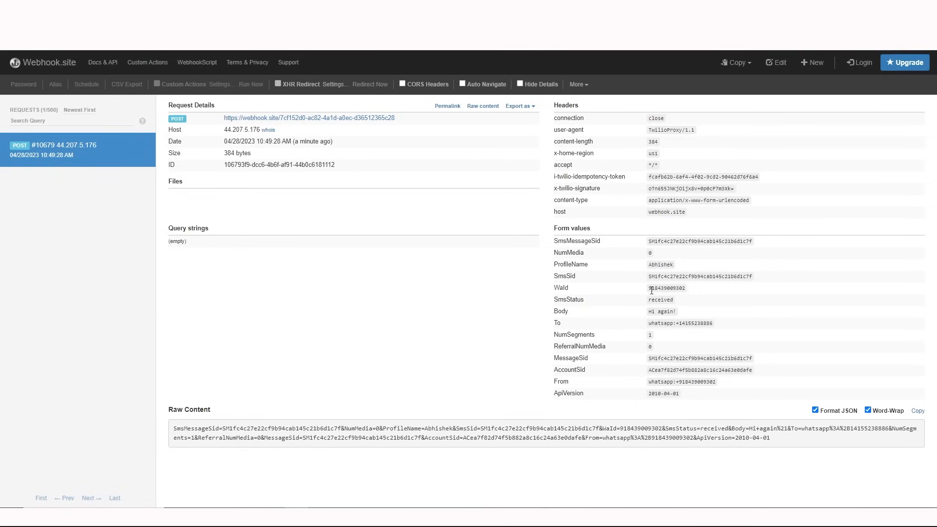
Inspect the sender's WhatsApp id in Form values, then open the WhatsApp-with-Twilio guide
double_click(559, 311)
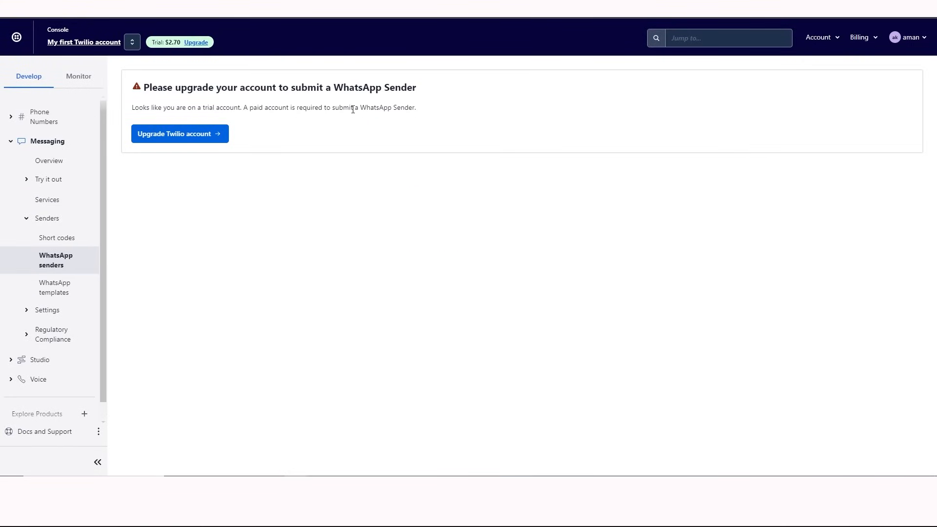
left_click(48, 179)
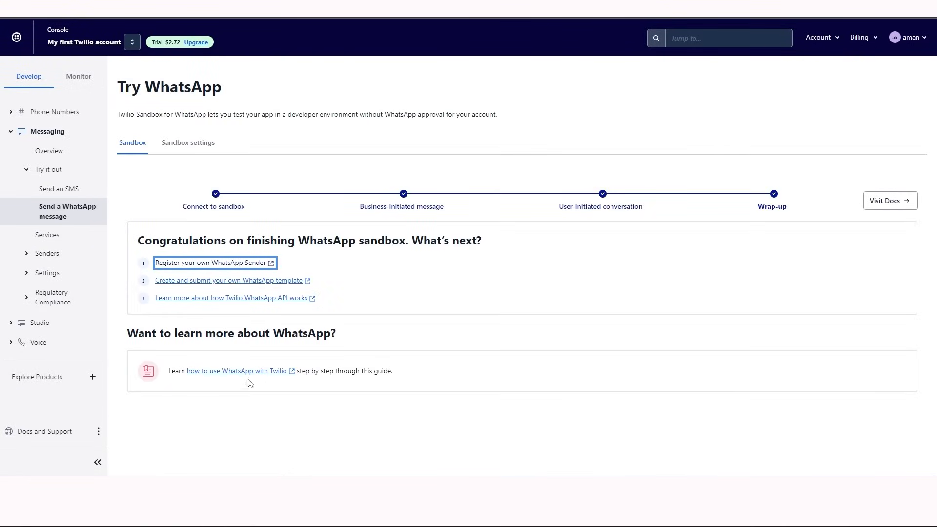
left_click(230, 298)
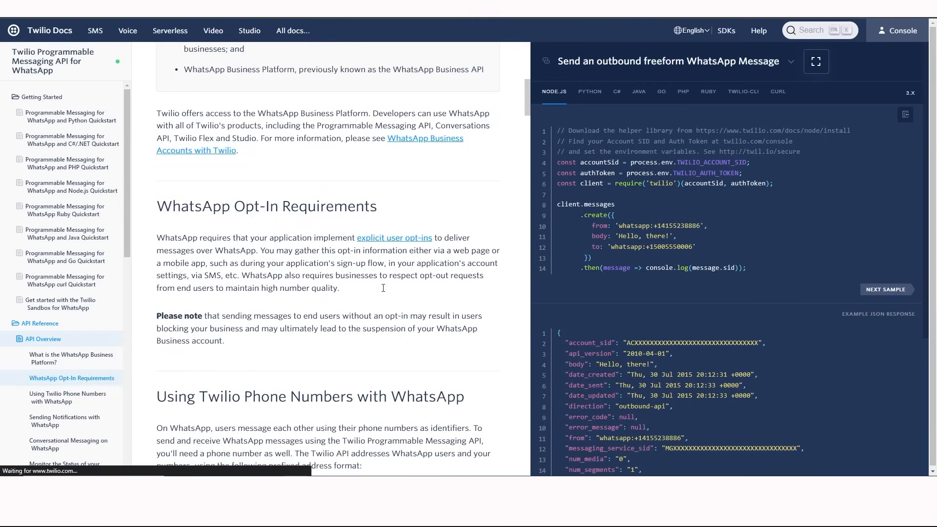
scroll("down", 3)
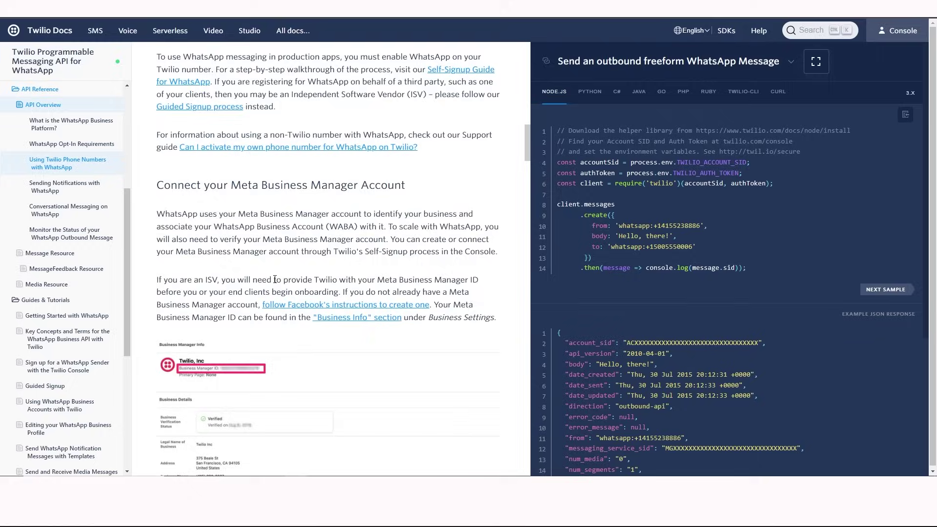